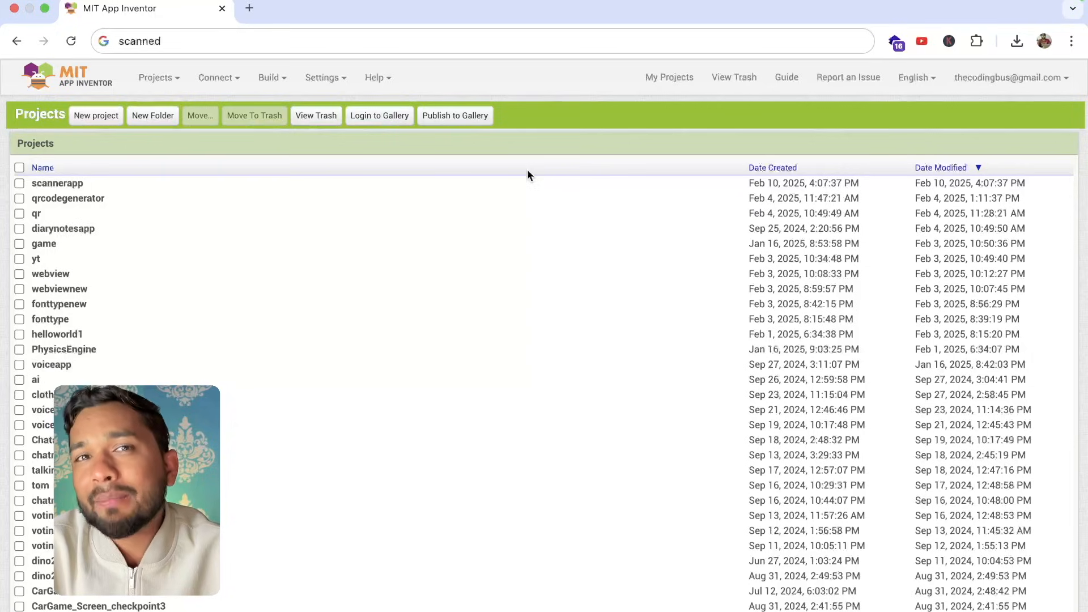
# - Start a new project and begin entering its name, starting with 's'
pyautogui.click(96, 116)
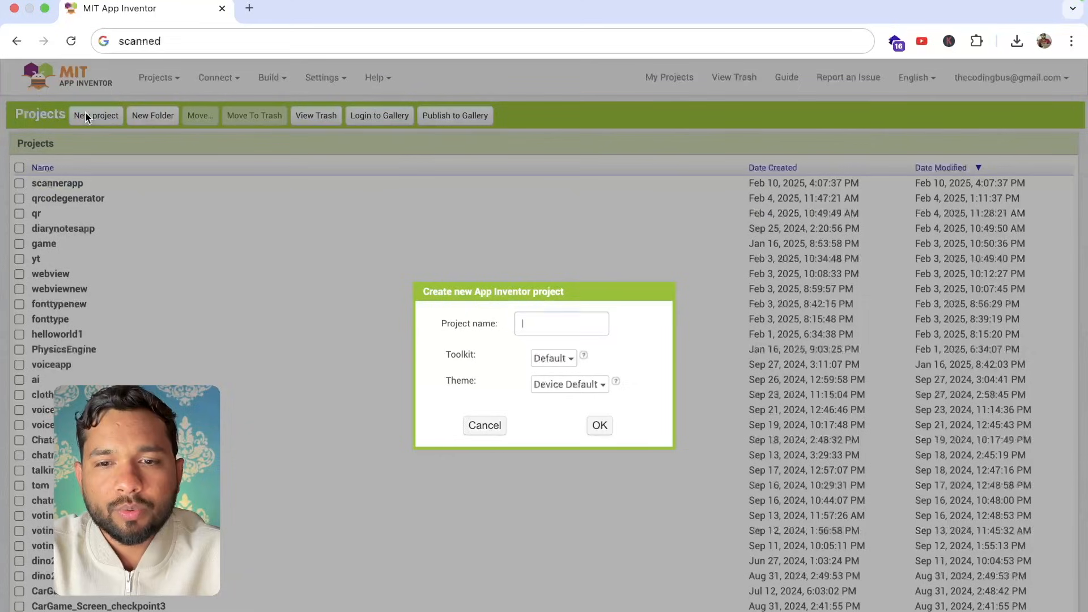
pyautogui.write('s')
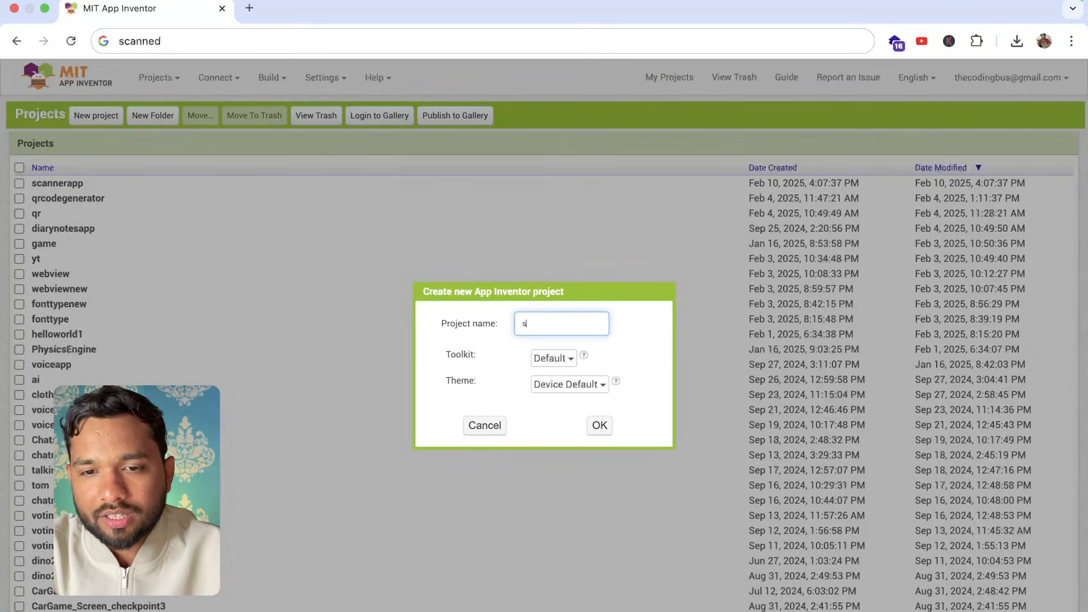
# - Create the scannerappnew project and add a WebViewer to Screen1
pyautogui.click(599, 426)
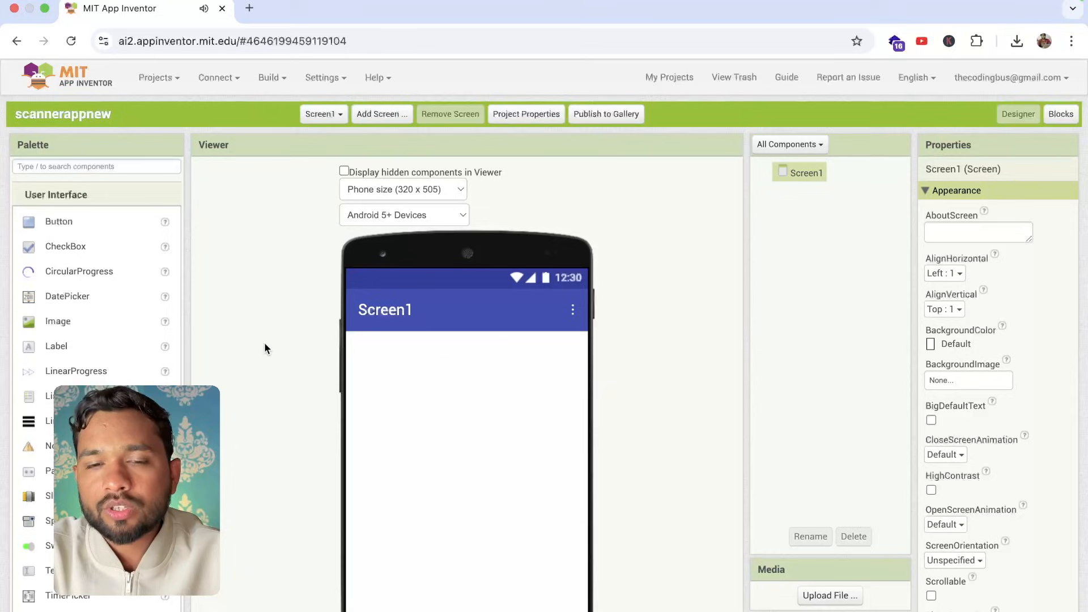
pyautogui.scroll(-3)
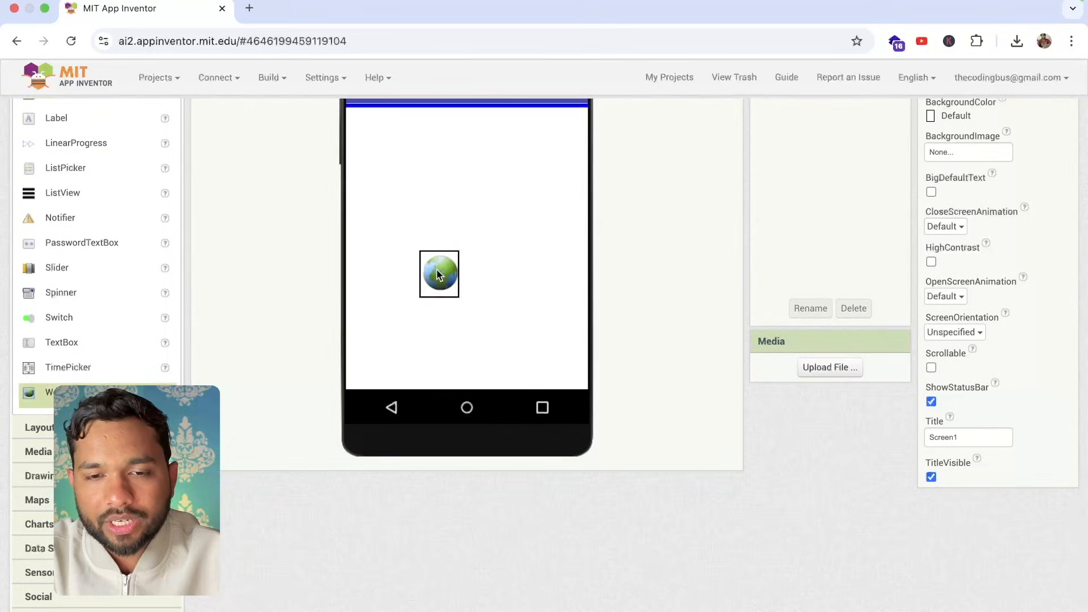
pyautogui.click(438, 273)
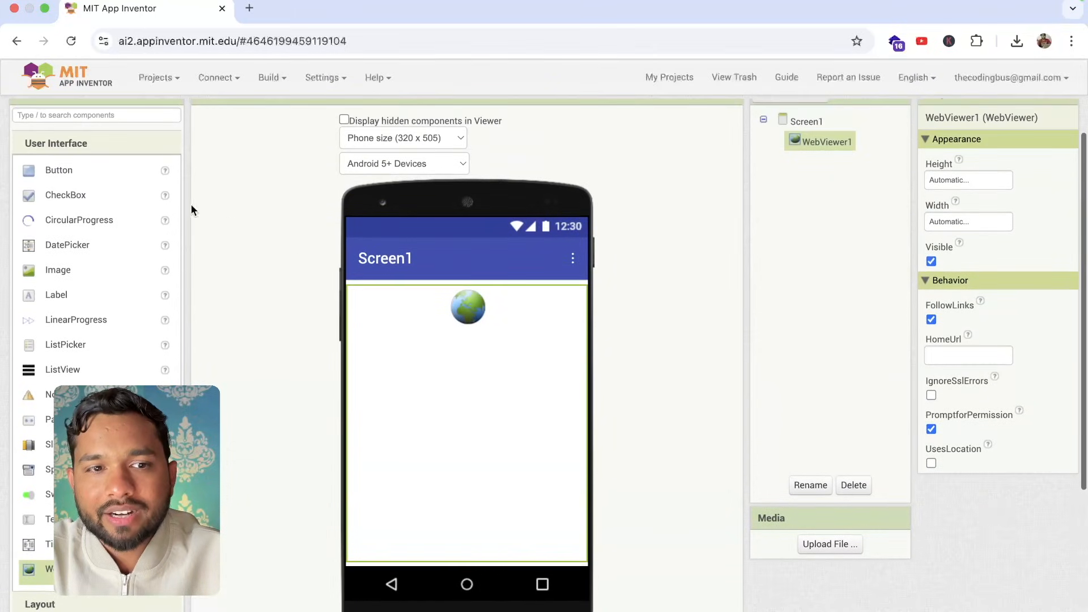
# - Place a button below the web viewer, set its width to Fill parent, and edit its text
pyautogui.moveTo(59, 170); pyautogui.dragTo(387, 549)
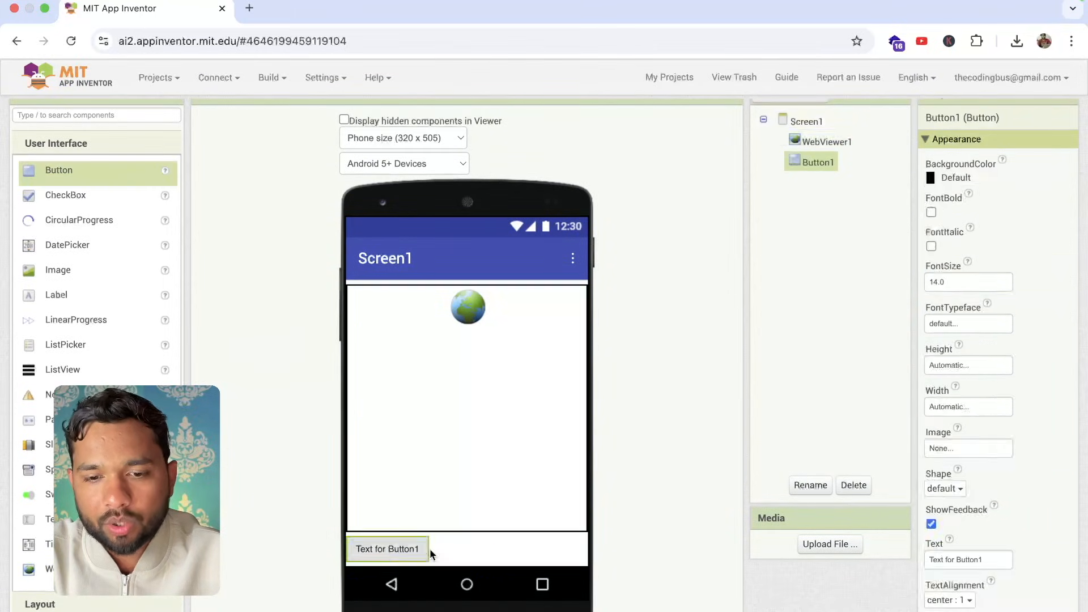
pyautogui.scroll(-3)
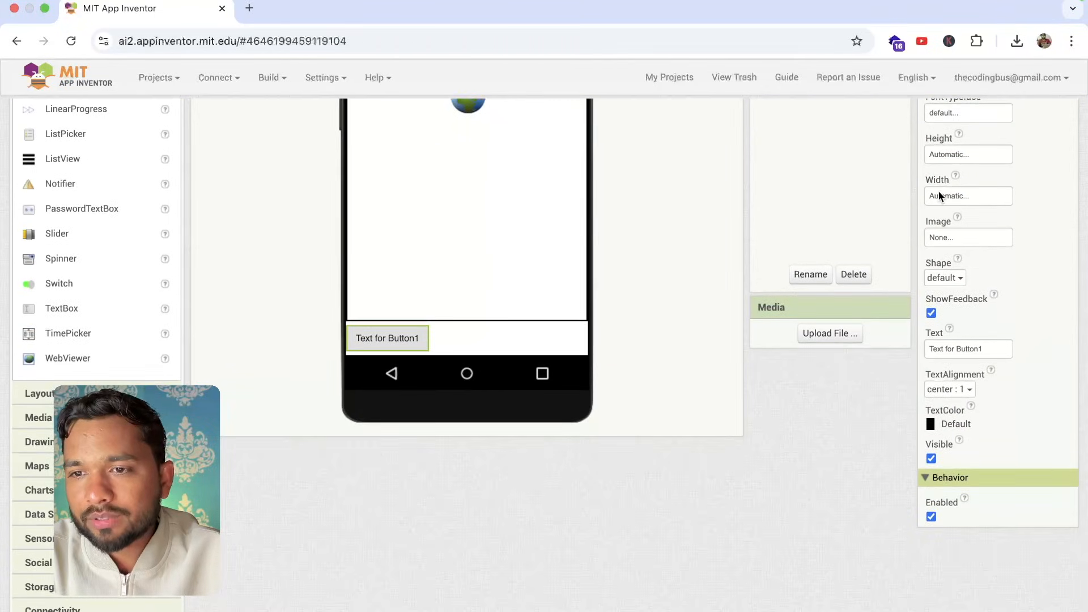
pyautogui.click(968, 195)
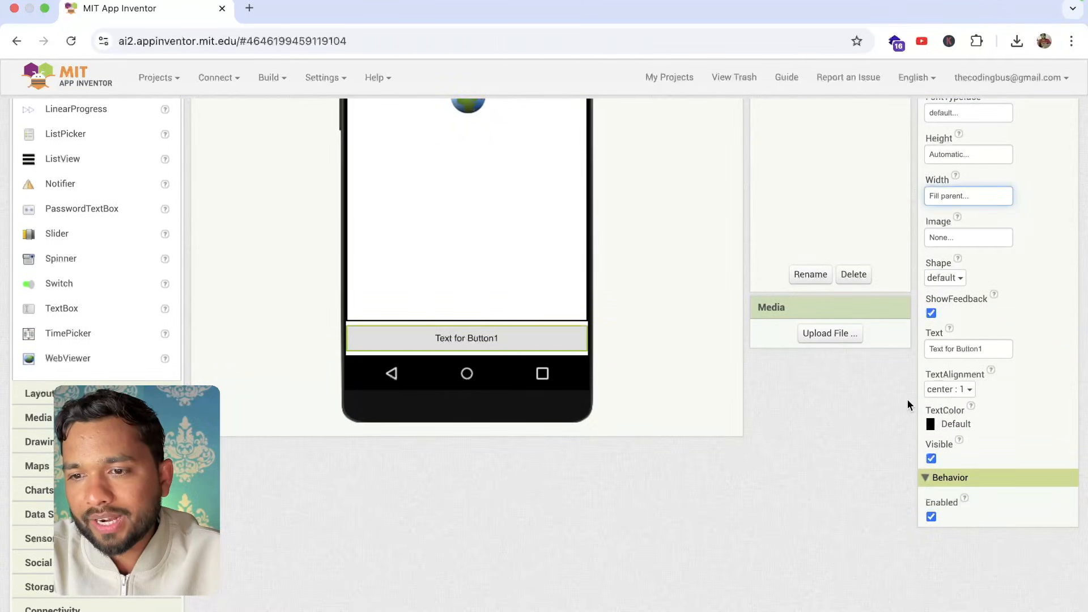
pyautogui.write('Sd')
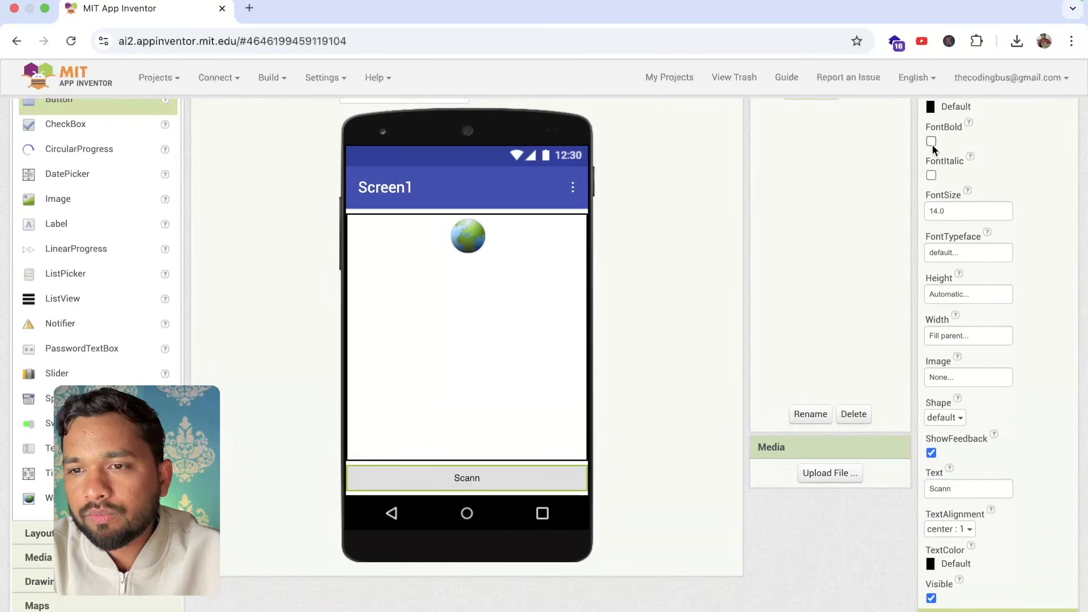
# - Make the Scann button text bold at size 24 with a green background
pyautogui.click(931, 141)
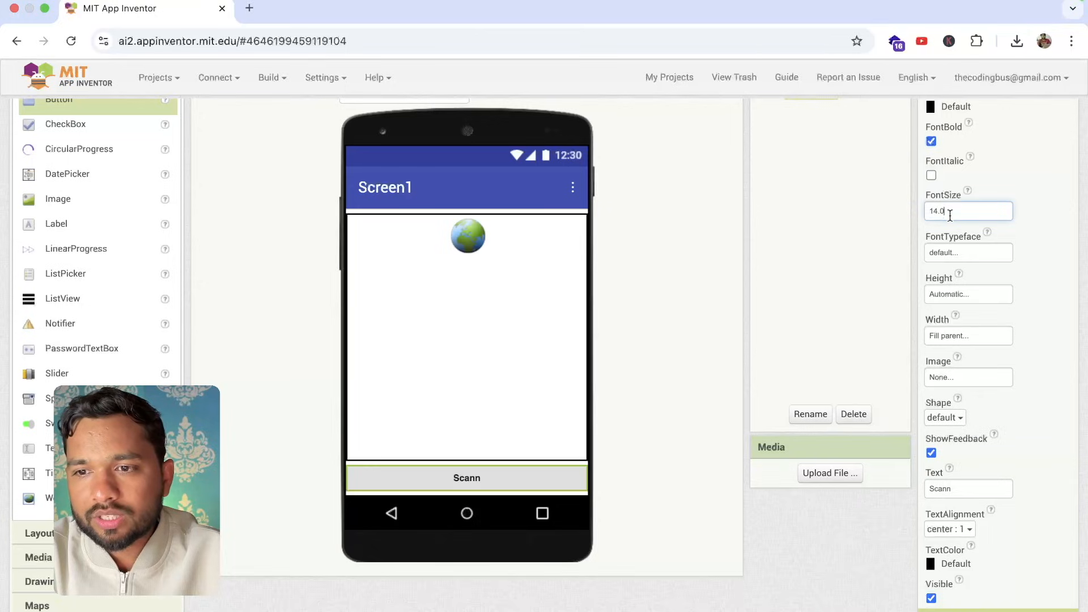
pyautogui.write('2')
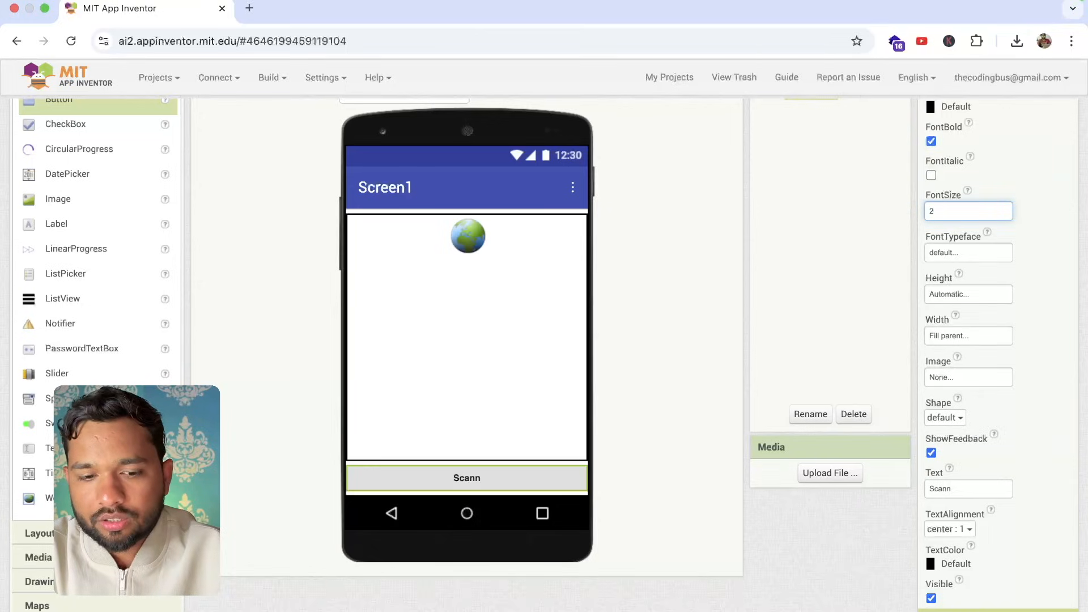
pyautogui.write('24')
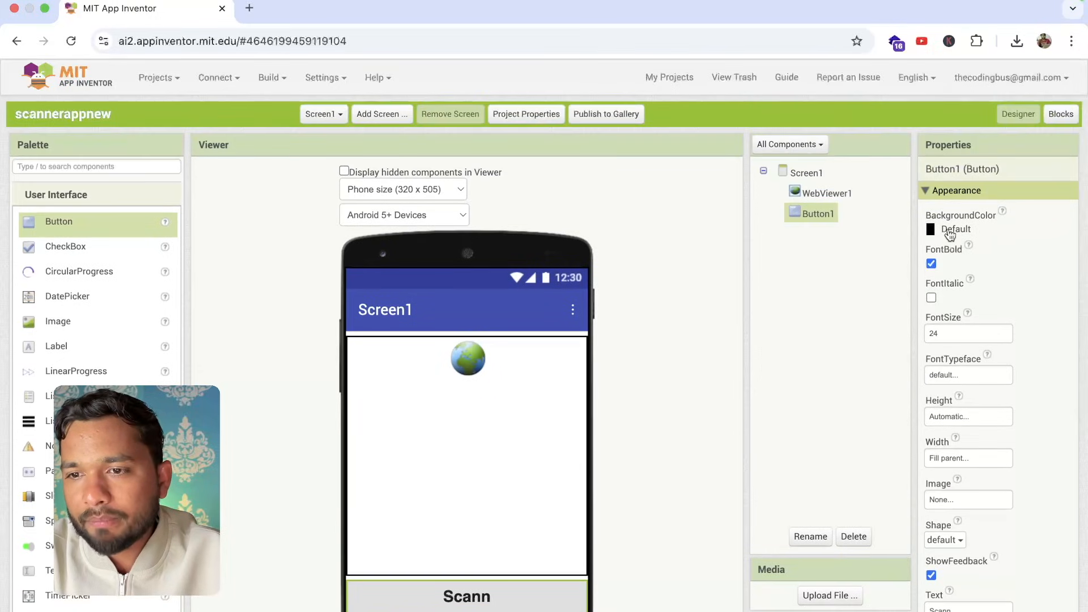
pyautogui.click(931, 228)
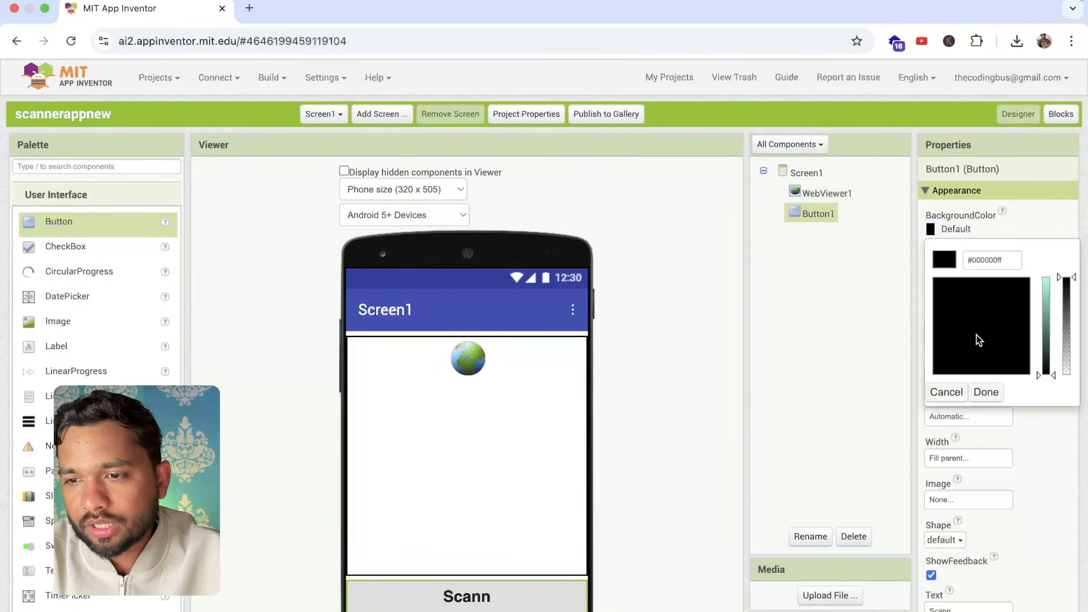
pyautogui.click(985, 392)
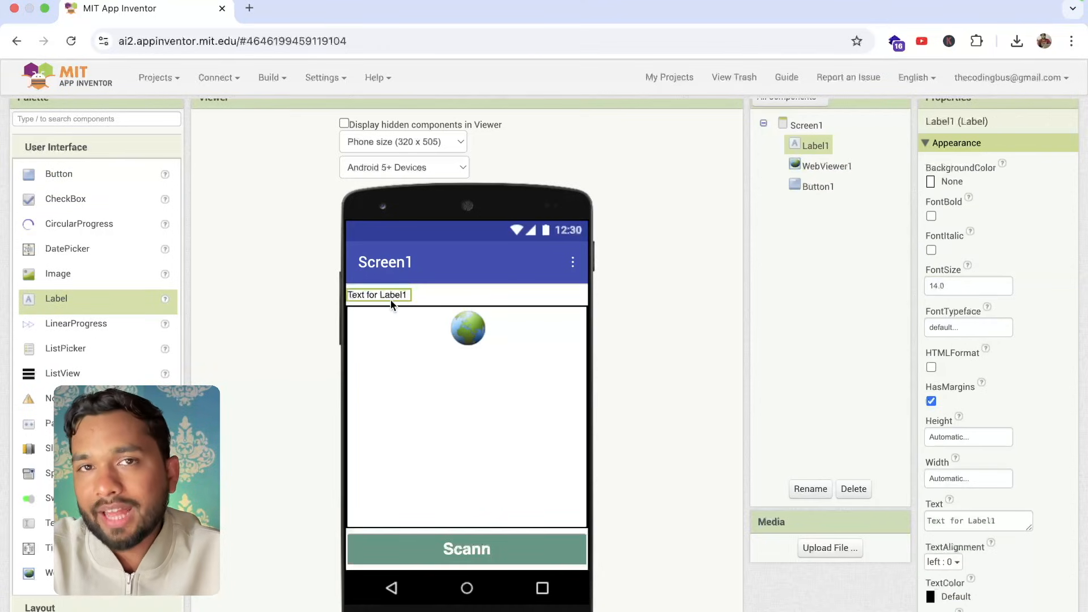
pyautogui.moveTo(361, 295)
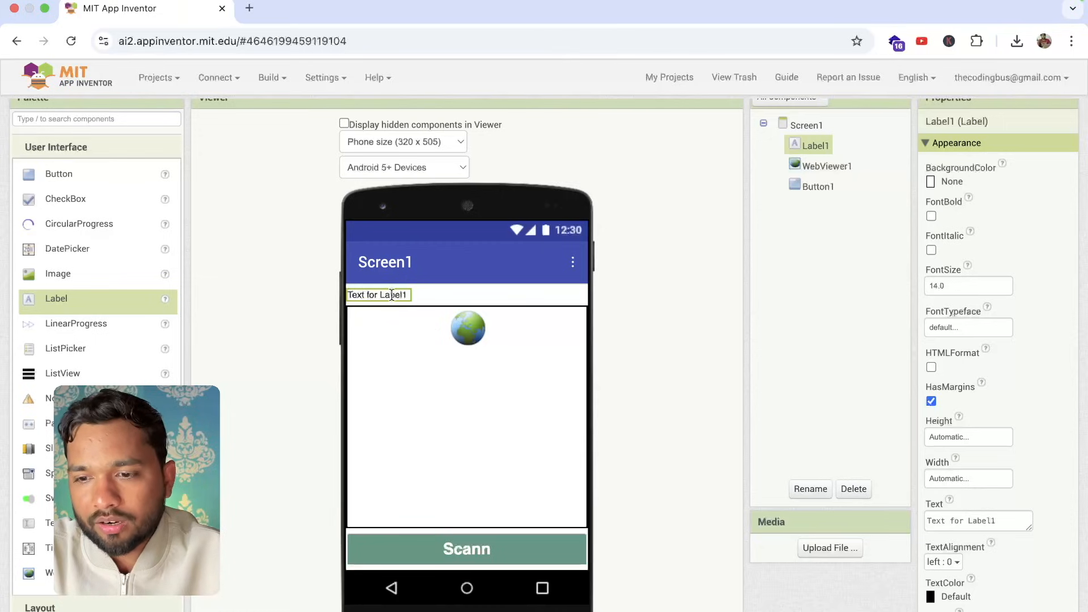
# - Set the label text to 'URL-:' and confirm its bold size-18 font
pyautogui.click(978, 520)
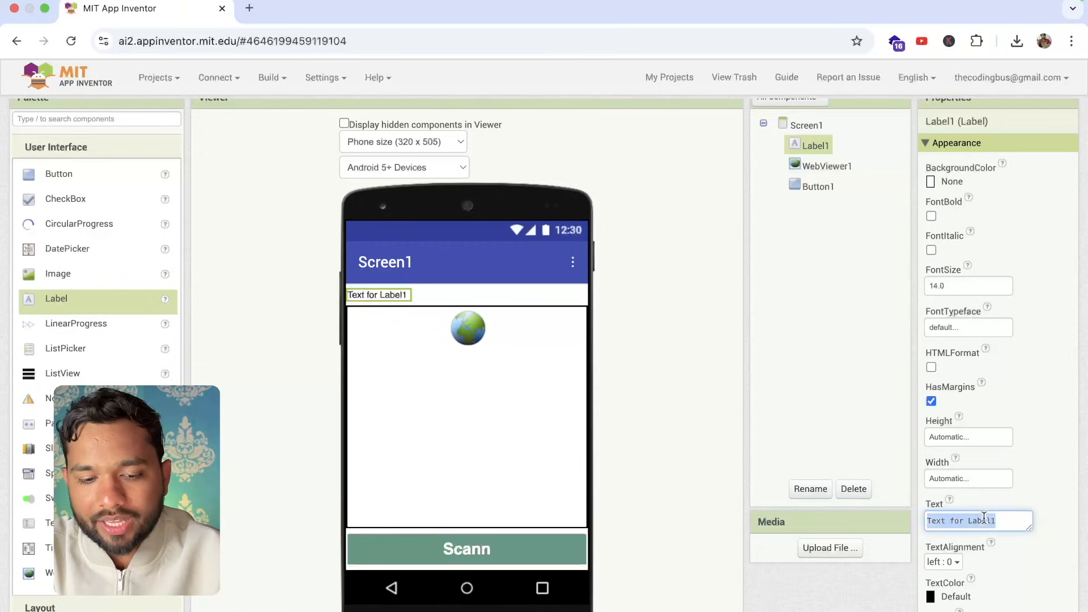
pyautogui.write('URL-:')
pyautogui.click(968, 285)
pyautogui.write('1')
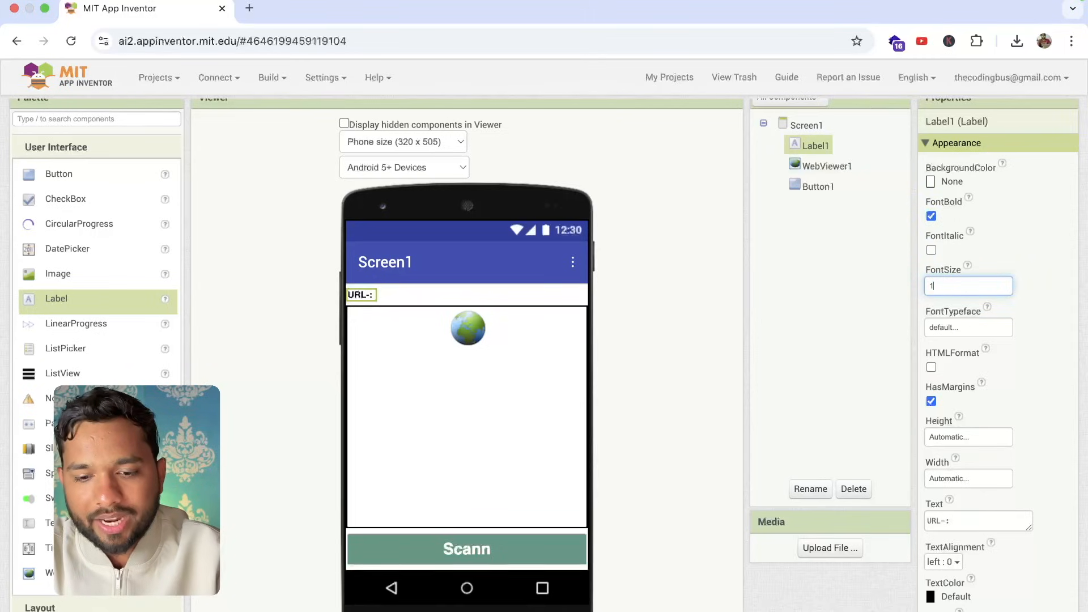
pyautogui.click(826, 165)
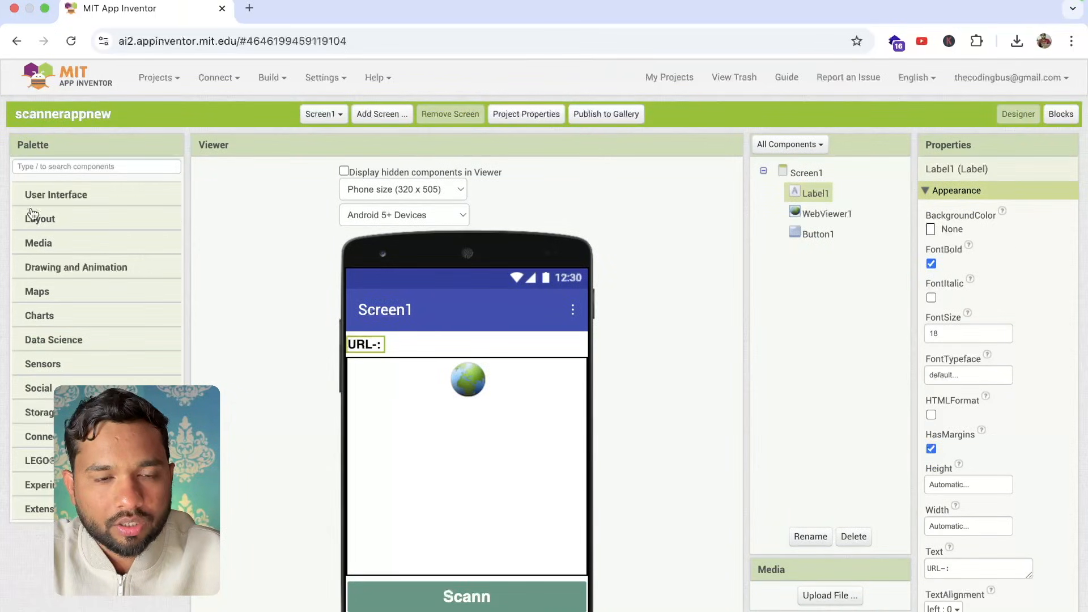
pyautogui.moveTo(91, 371)
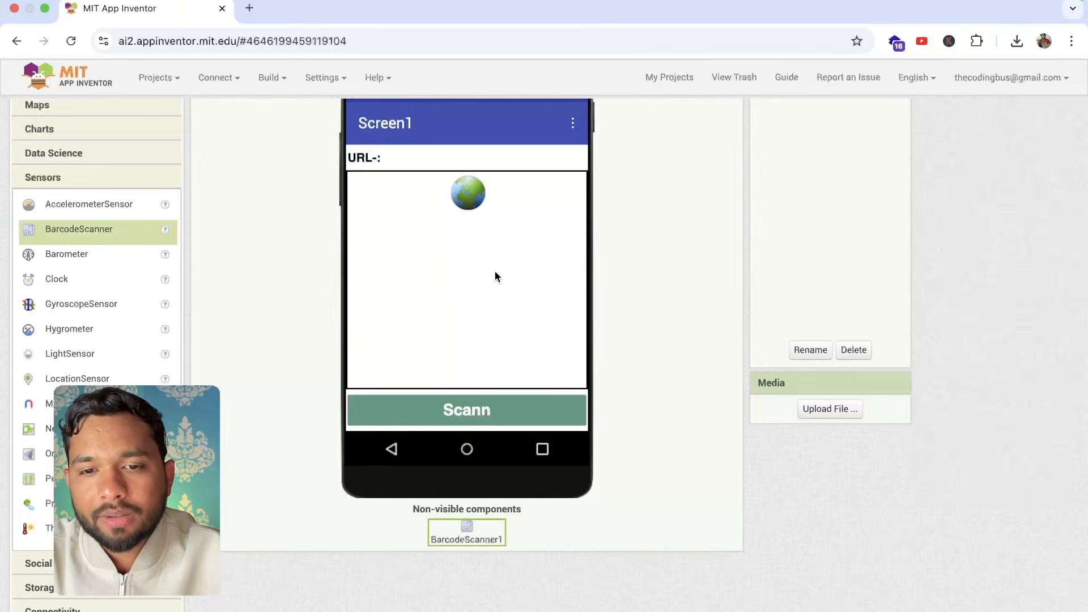
pyautogui.moveTo(335, 258)
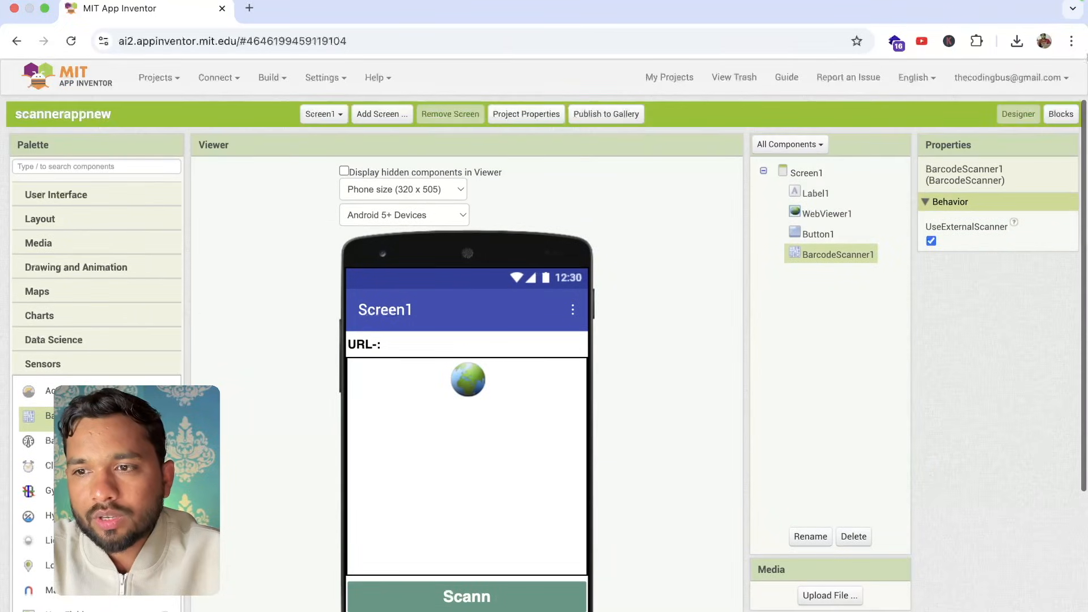
# - In Blocks, feed the scan result into WebViewer1.GoToUrl and Label1.Text
pyautogui.click(1060, 114)
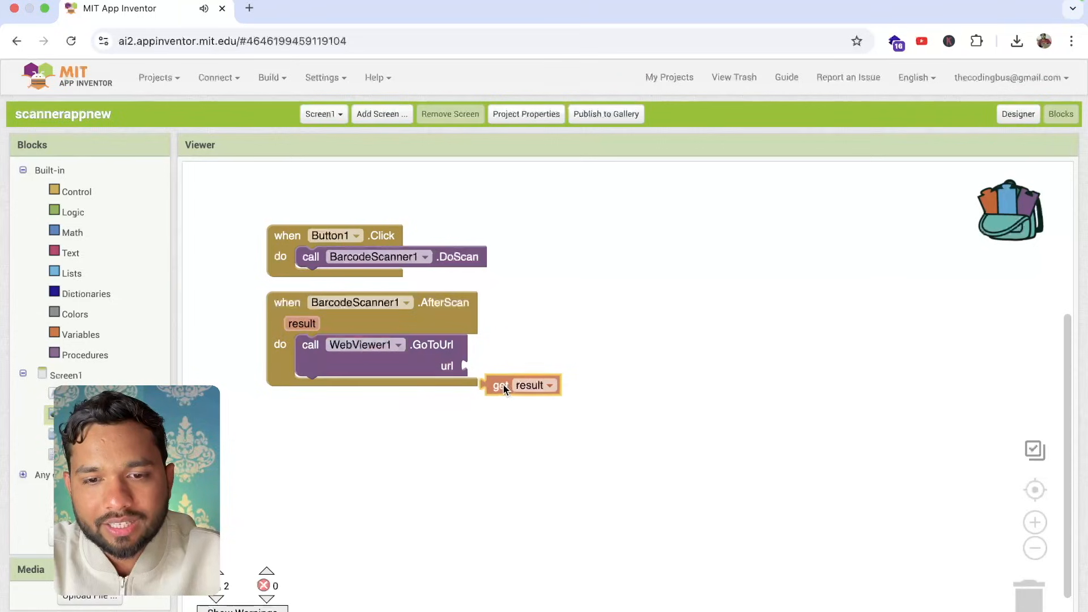
pyautogui.moveTo(521, 385); pyautogui.dragTo(510, 335)
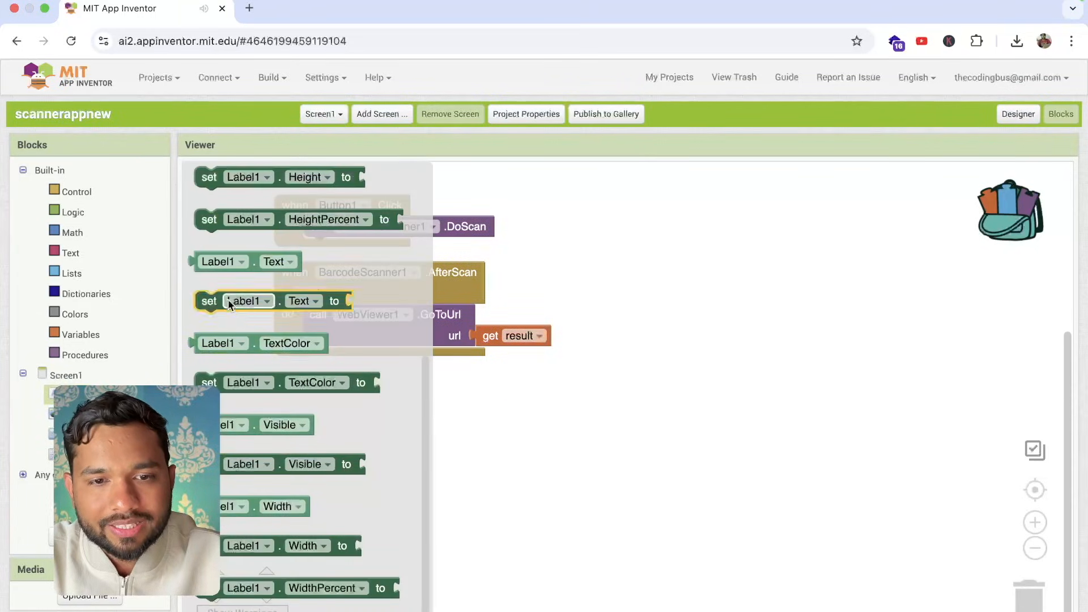
pyautogui.moveTo(208, 300); pyautogui.dragTo(340, 340)
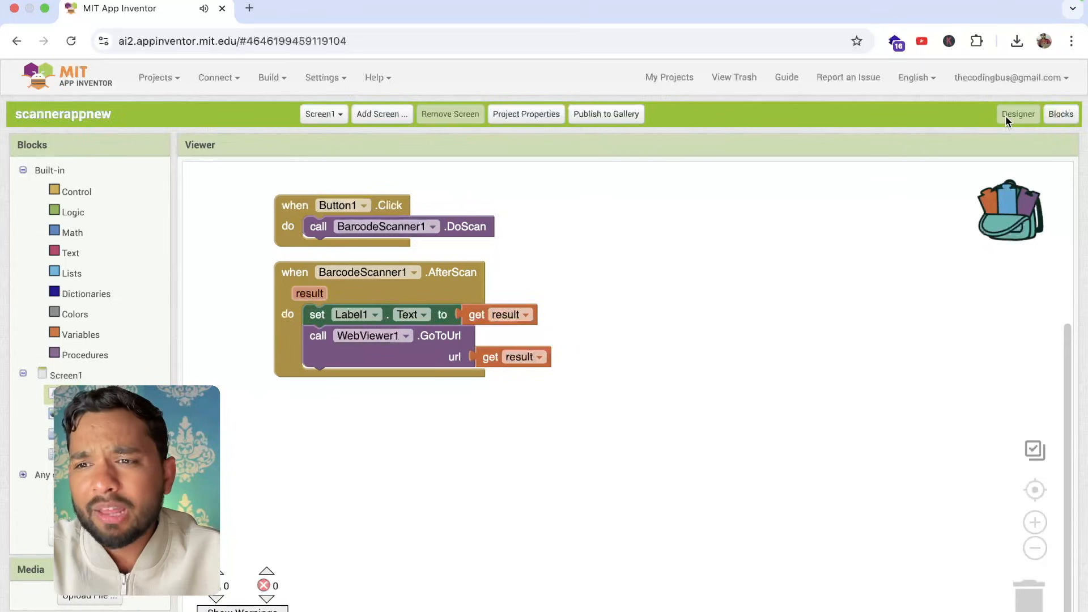
# - Return to the Designer and connect the app to the AI Companion
pyautogui.click(1018, 114)
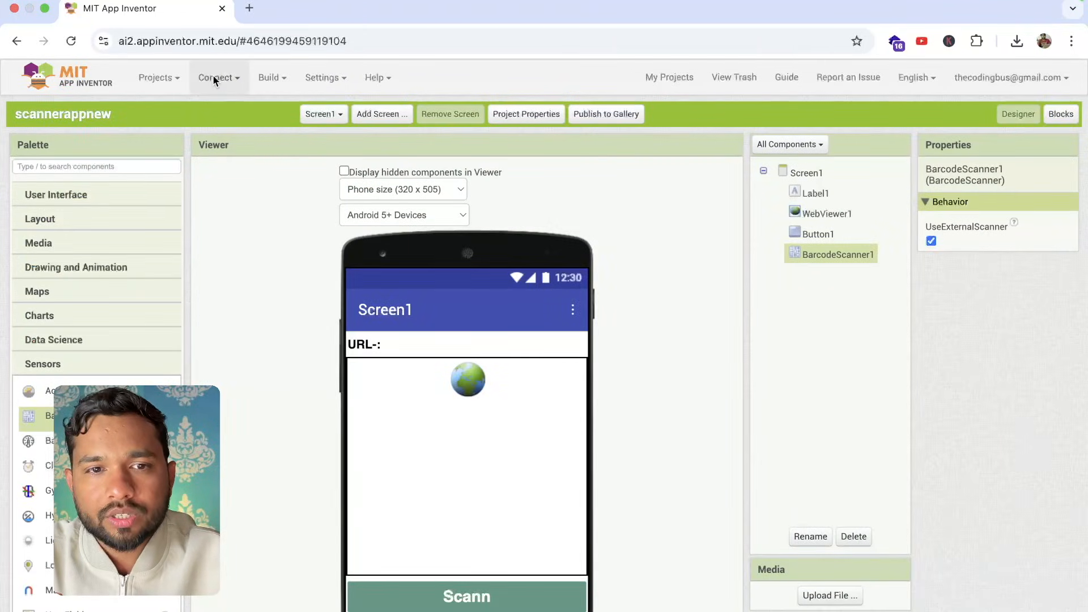
pyautogui.click(216, 78)
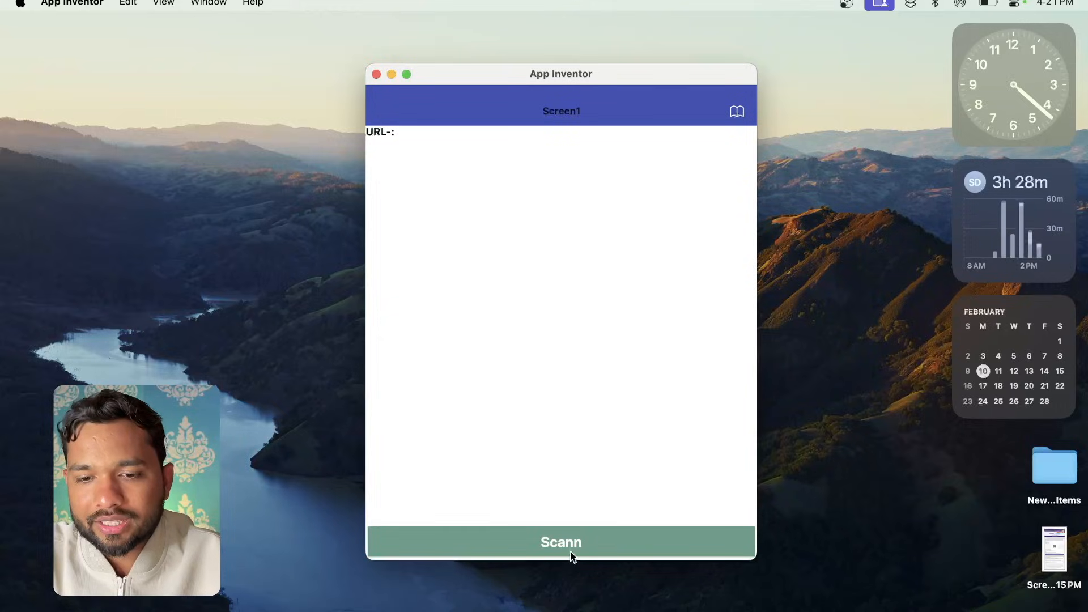
# - Tap Scann in the Companion window to open the camera scanning view
pyautogui.click(560, 543)
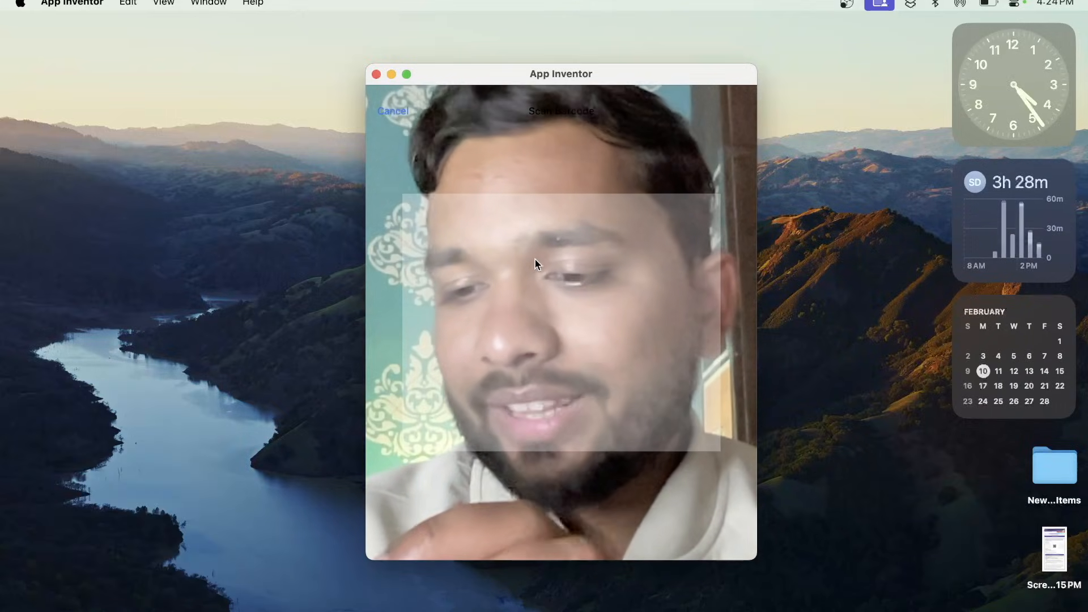